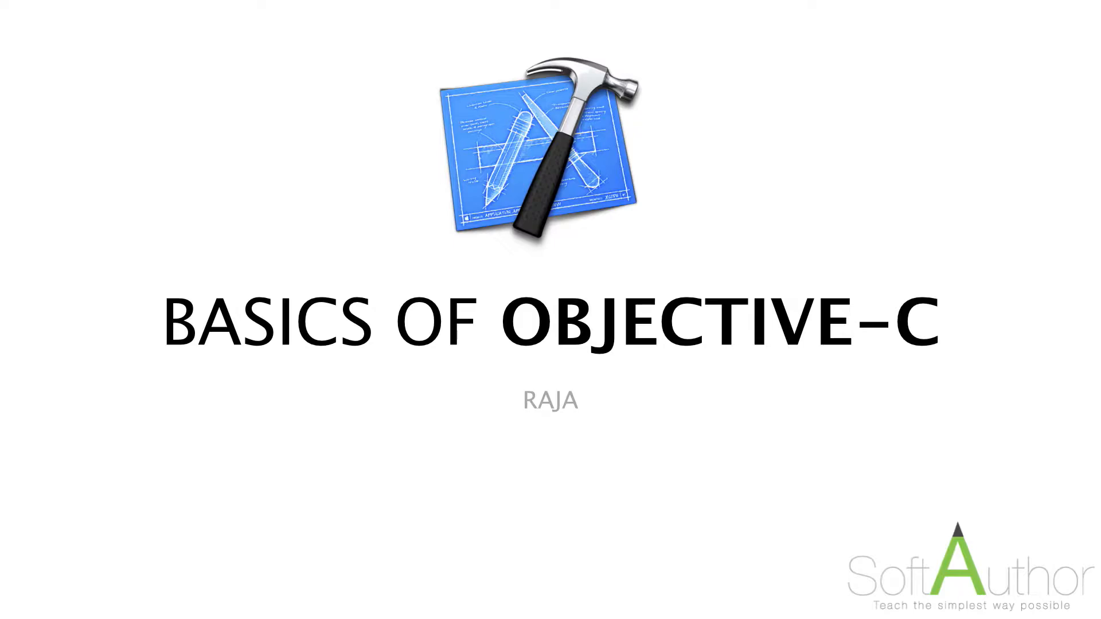
# Advance past the Basics of Objective-C title slide and end the Keynote slideshow.
pyautogui.press('Right')
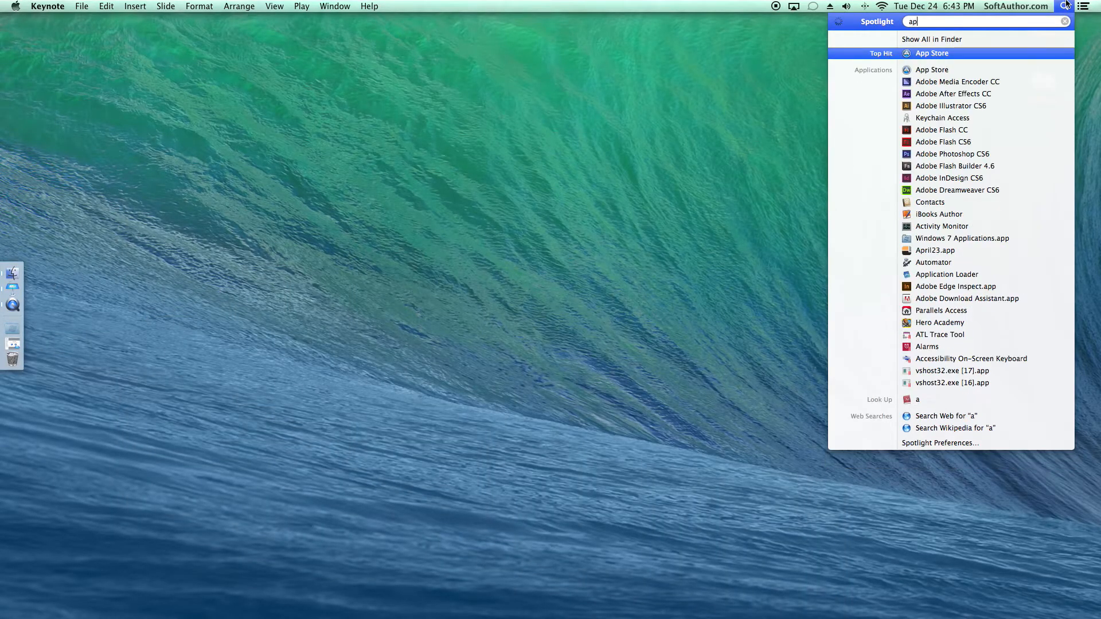
# Launch App Store from the Spotlight results for "ap".
pyautogui.click(932, 52)
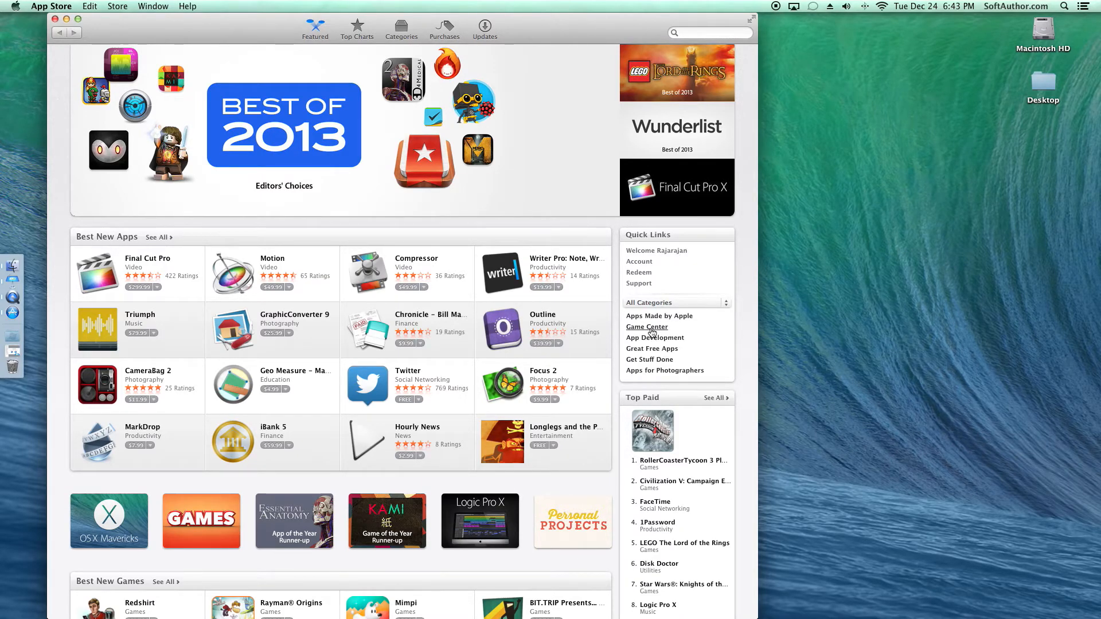
pyautogui.moveTo(655, 342)
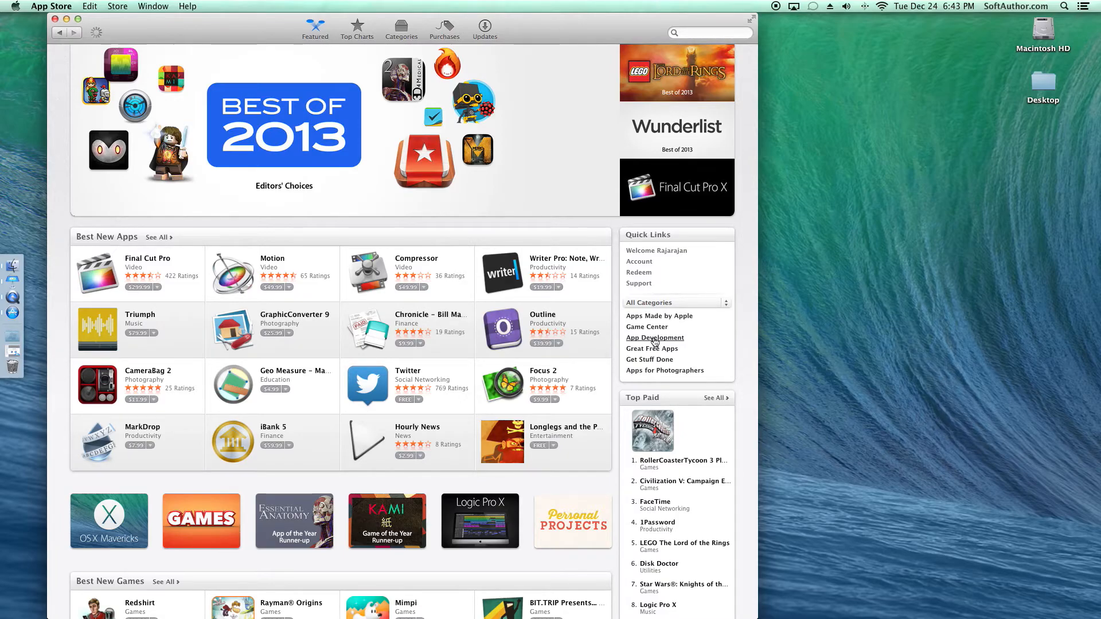
# Open the App Development collection from the Featured page's Quick Links.
pyautogui.click(654, 337)
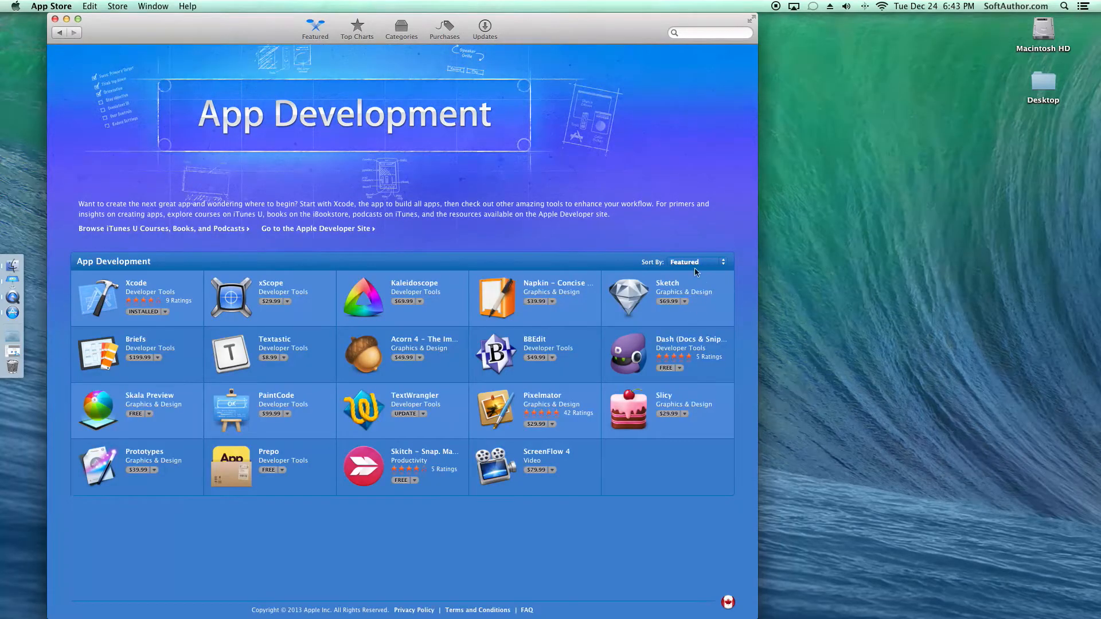
pyautogui.moveTo(98, 305)
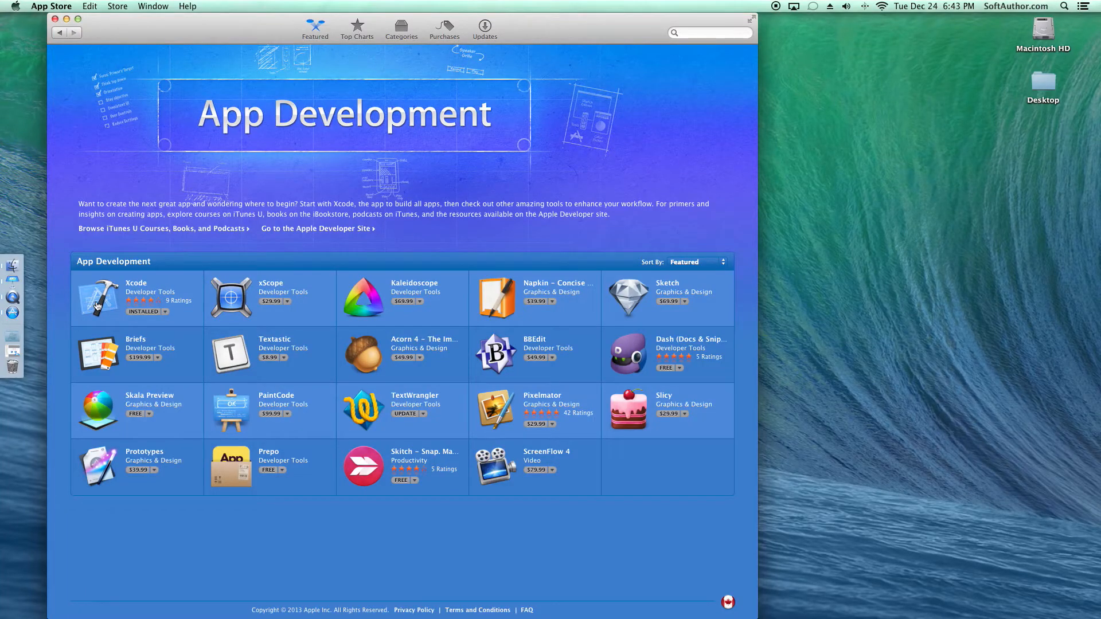
pyautogui.moveTo(106, 299)
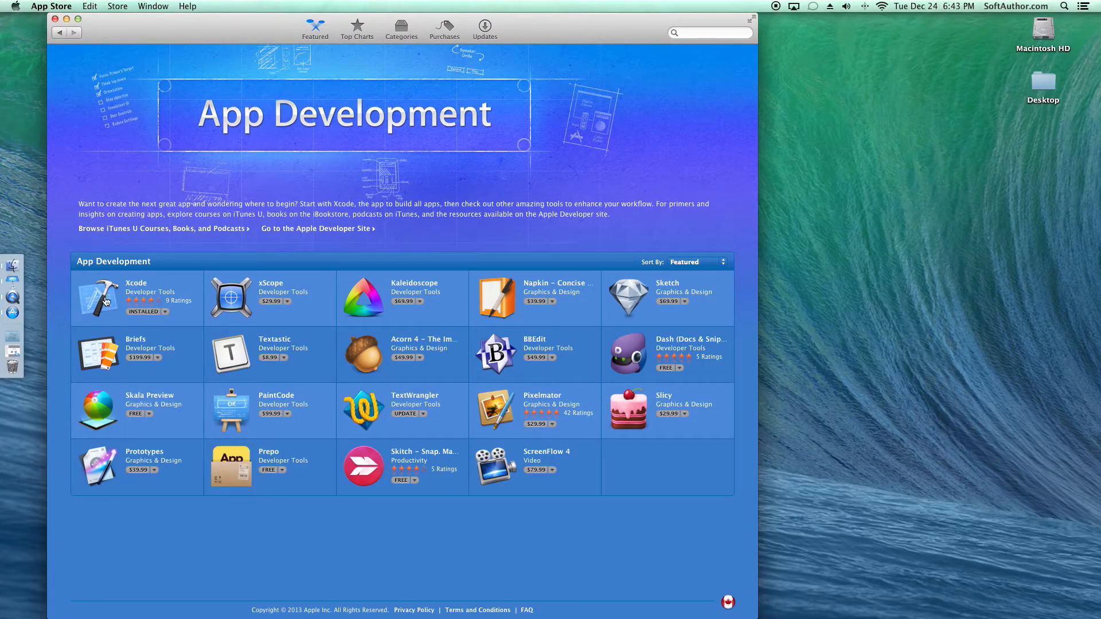